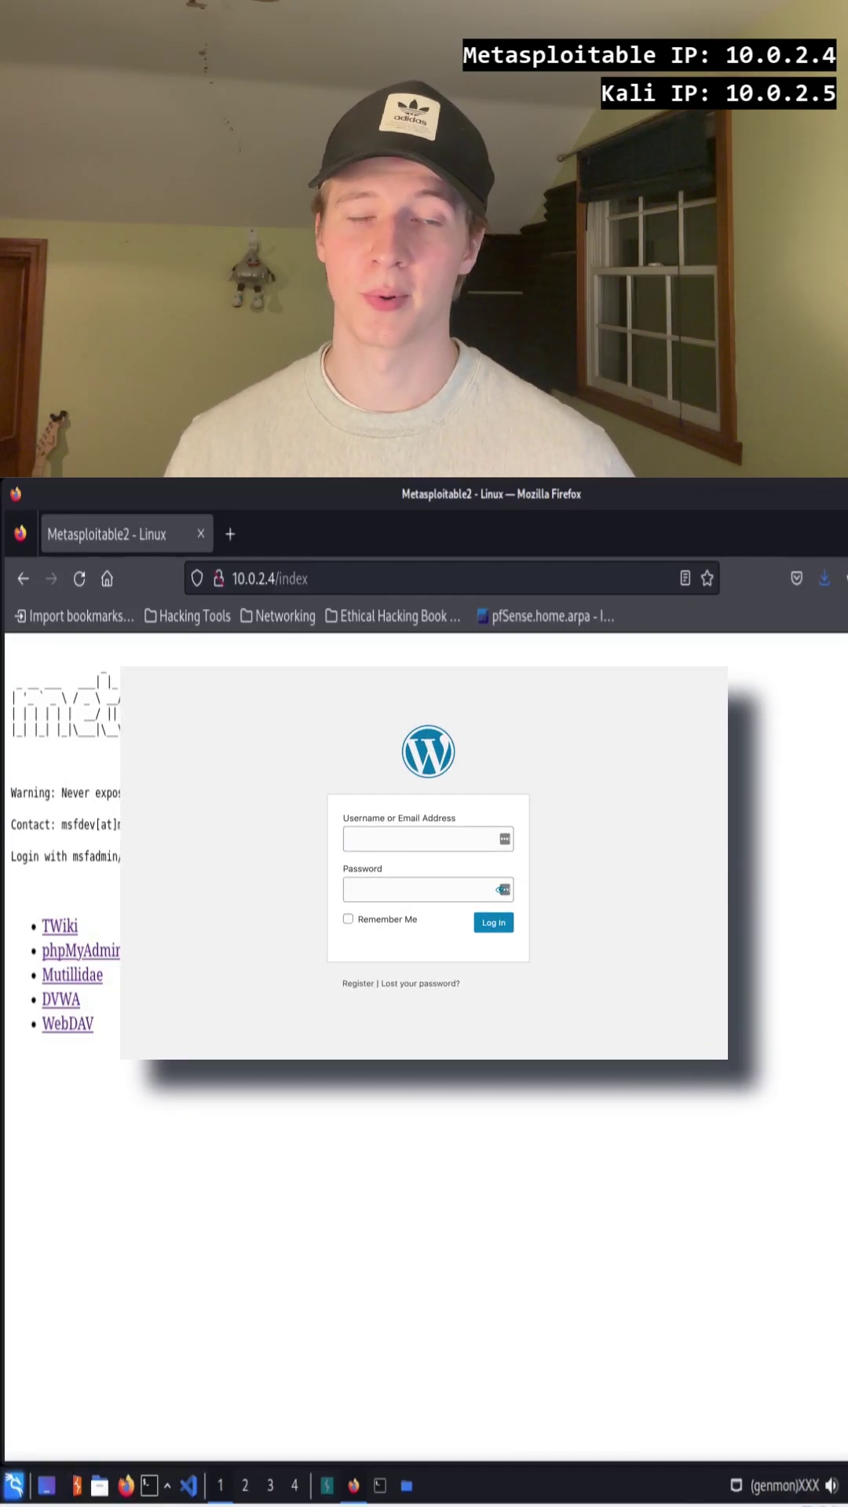
Navigate to 10.0.2.4/mutillidae/robots.txt to reveal the disallowed passwords directory.
text(10.0.2.4/mutillidae/robots.txt)
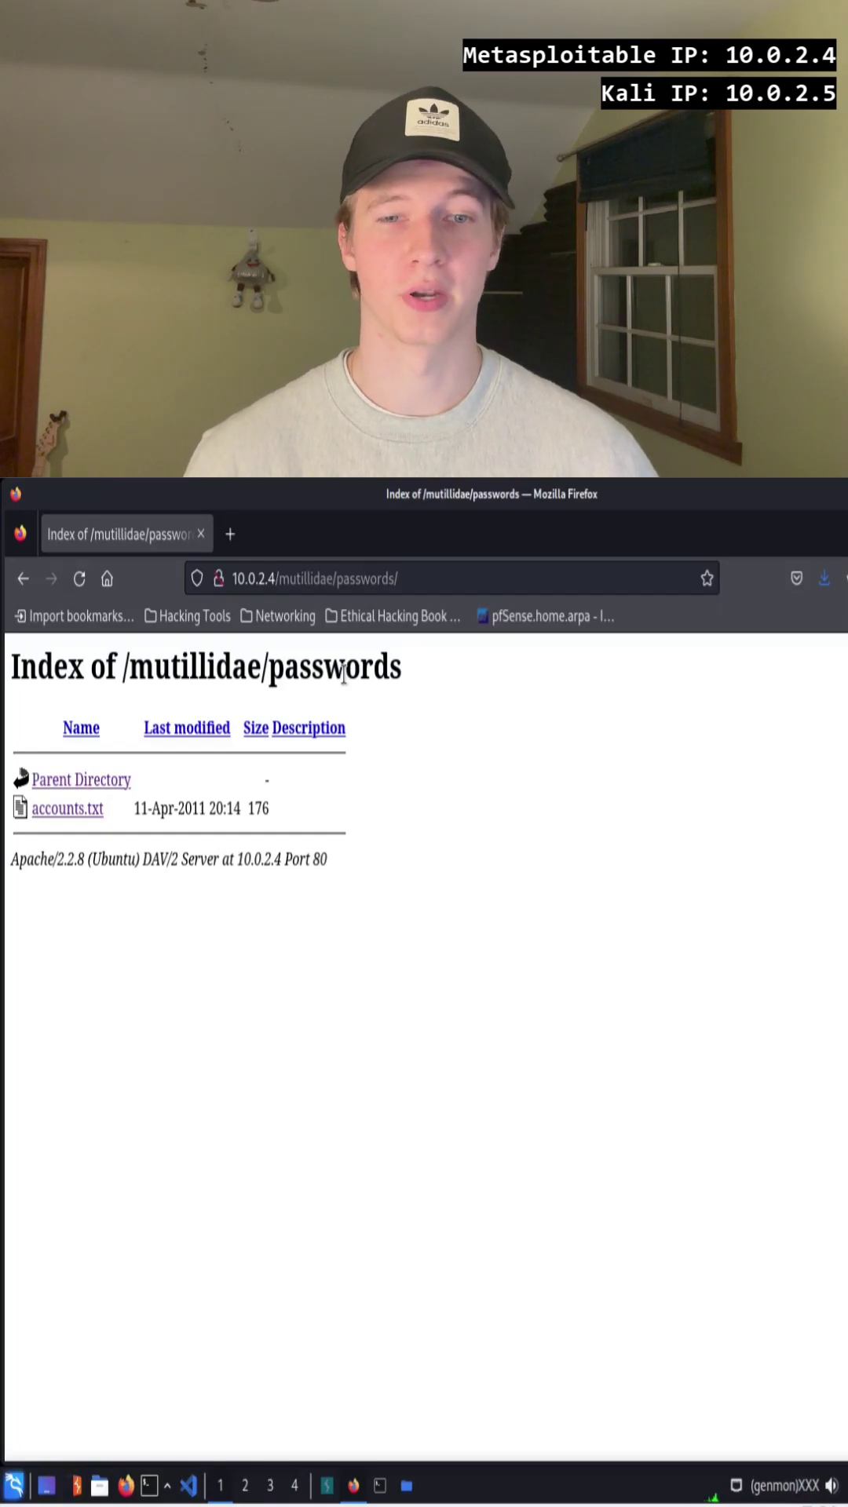
View accounts.txt exposing plaintext credentials for admin, adrian, john and ed.
click(65, 808)
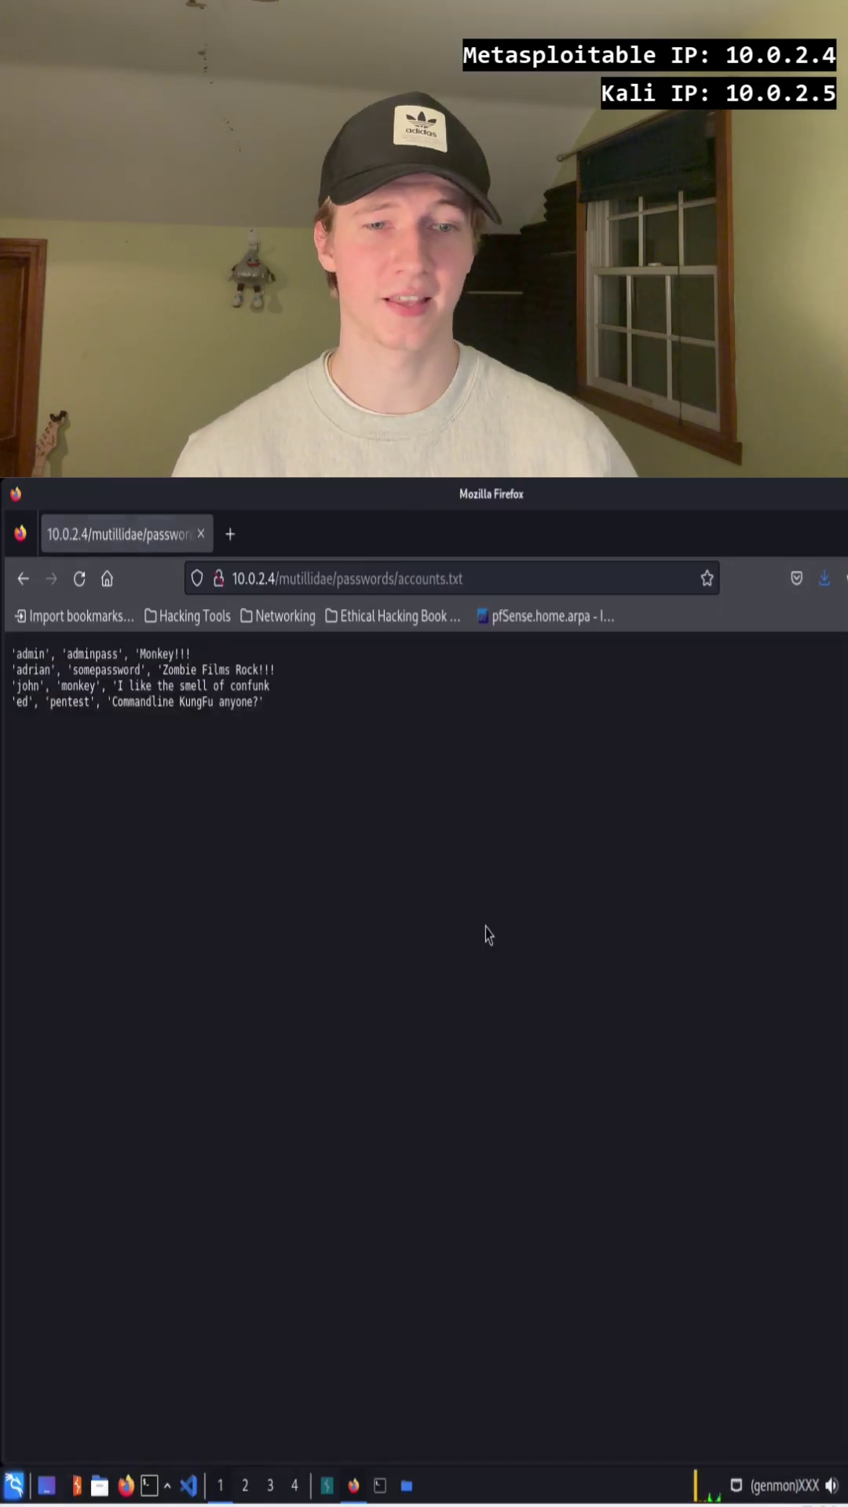